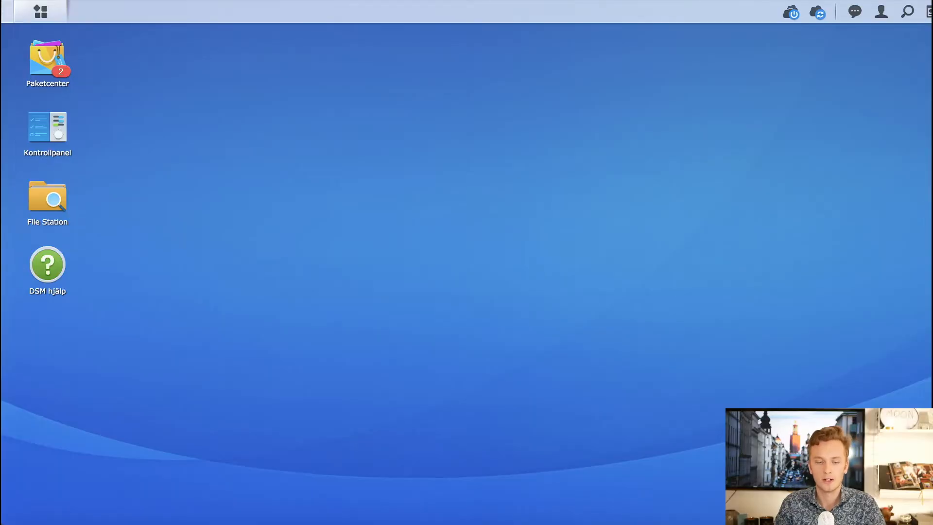
pyautogui.moveTo(251, 76)
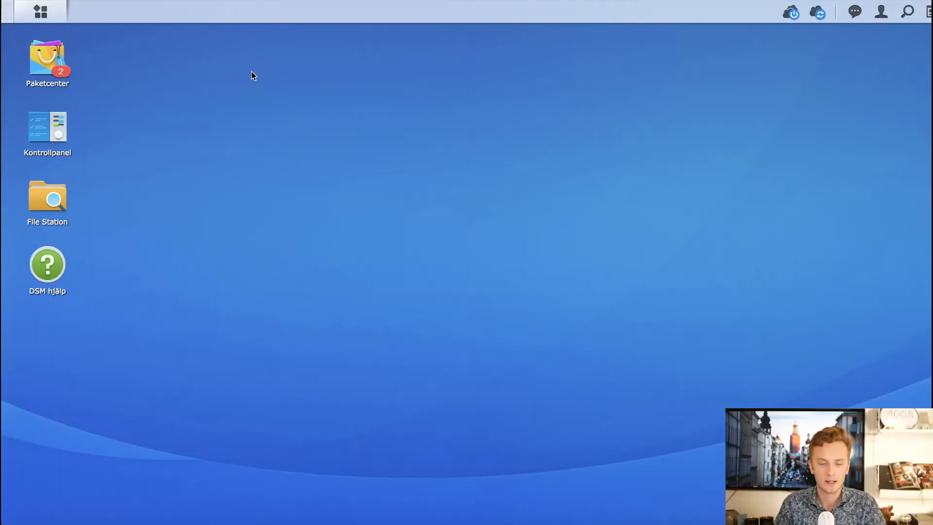
pyautogui.moveTo(77, 48)
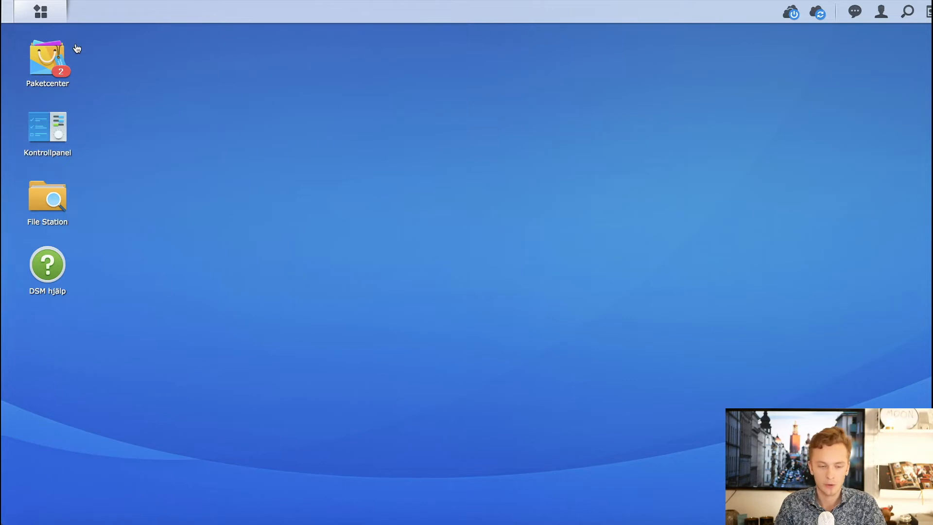
pyautogui.moveTo(47, 63)
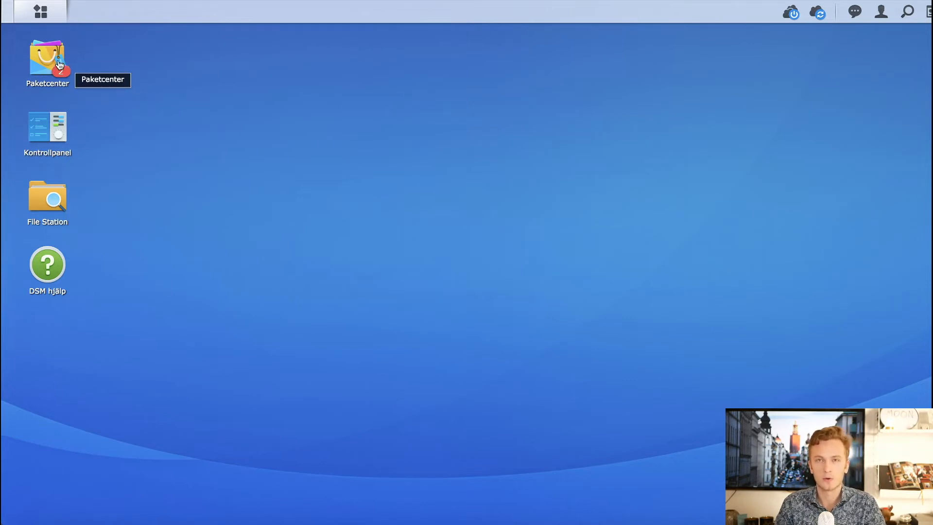
# - Search Package Center for 'docker' and open the installed Docker package page
pyautogui.doubleClick(47, 64)
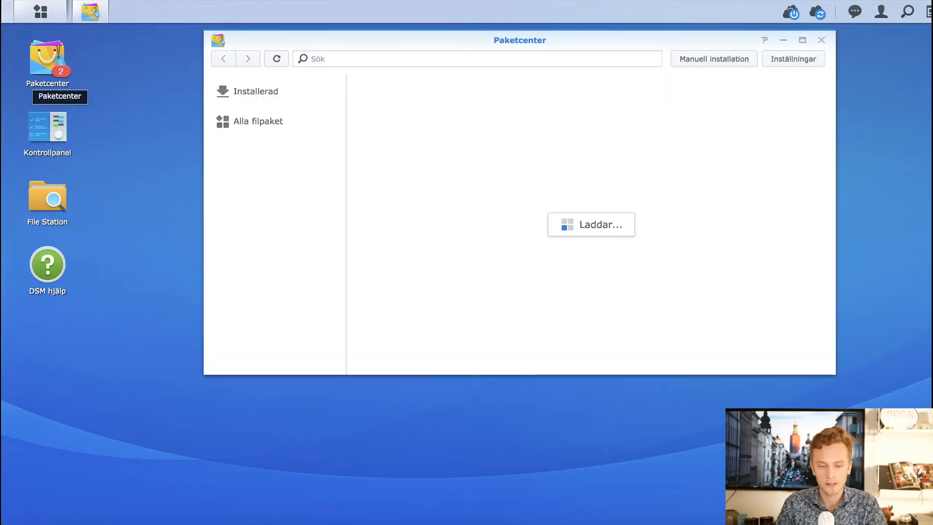
pyautogui.click(257, 121)
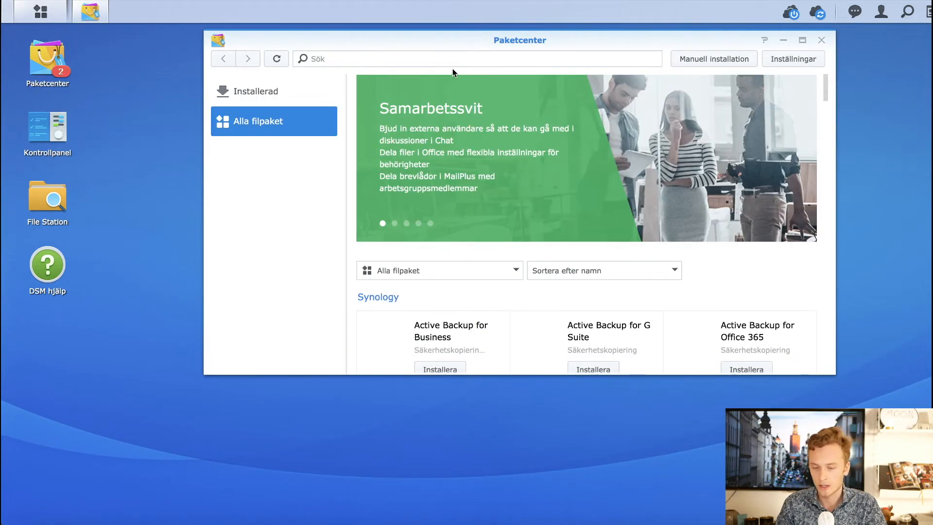
pyautogui.write('d')
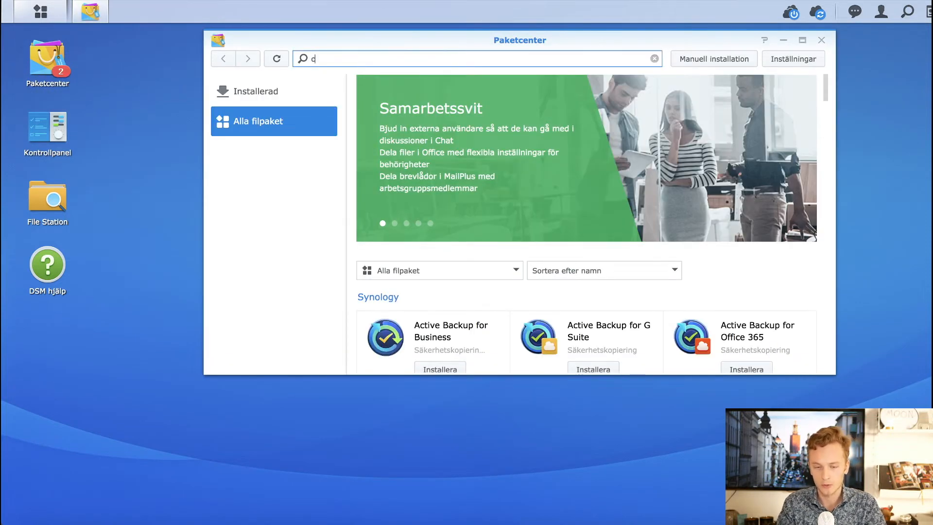
pyautogui.write('ocker')
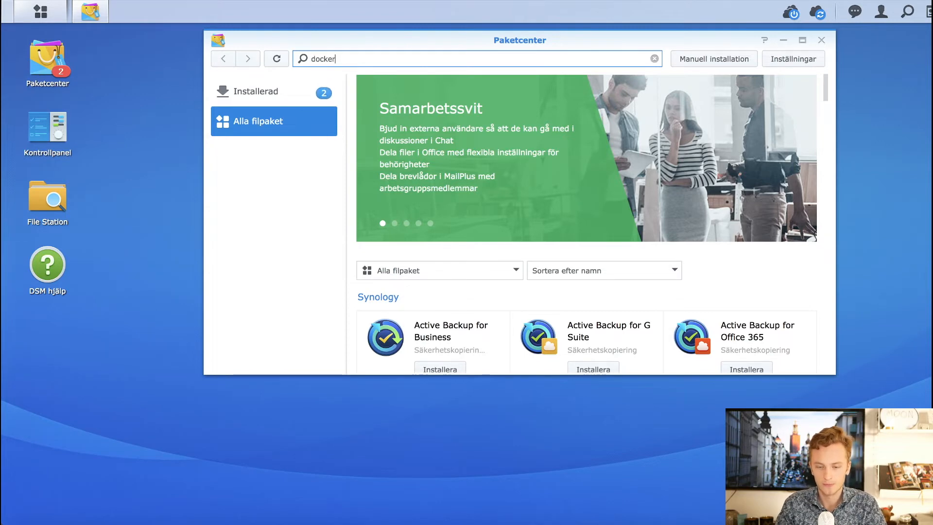
pyautogui.press('Return')
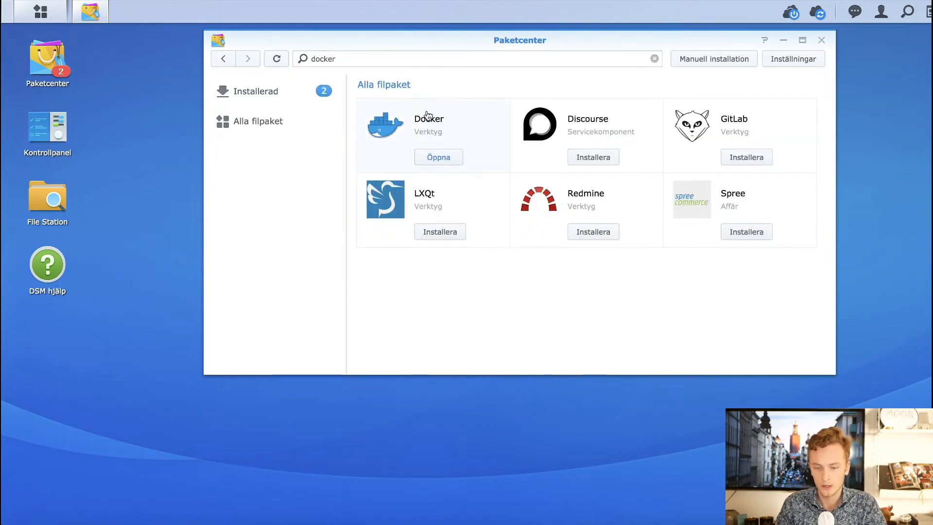
pyautogui.click(429, 125)
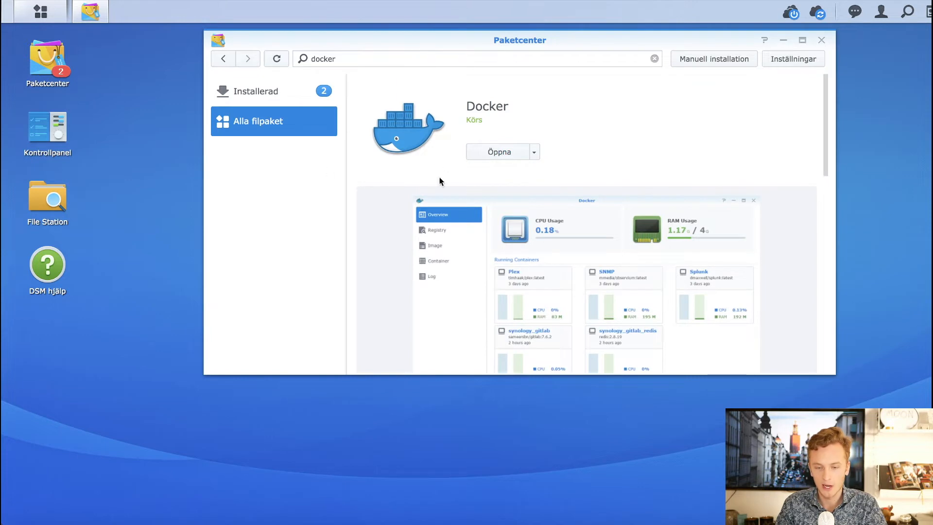
pyautogui.moveTo(464, 180)
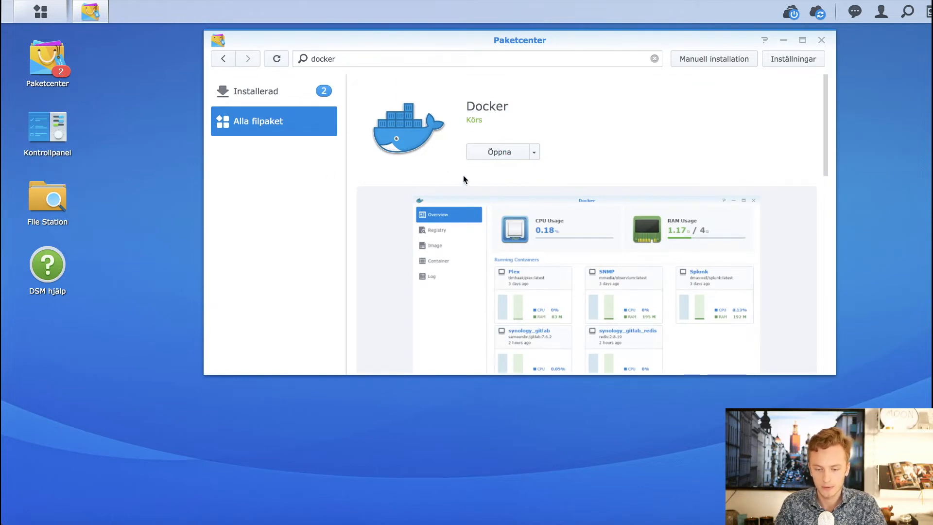
pyautogui.moveTo(486, 165)
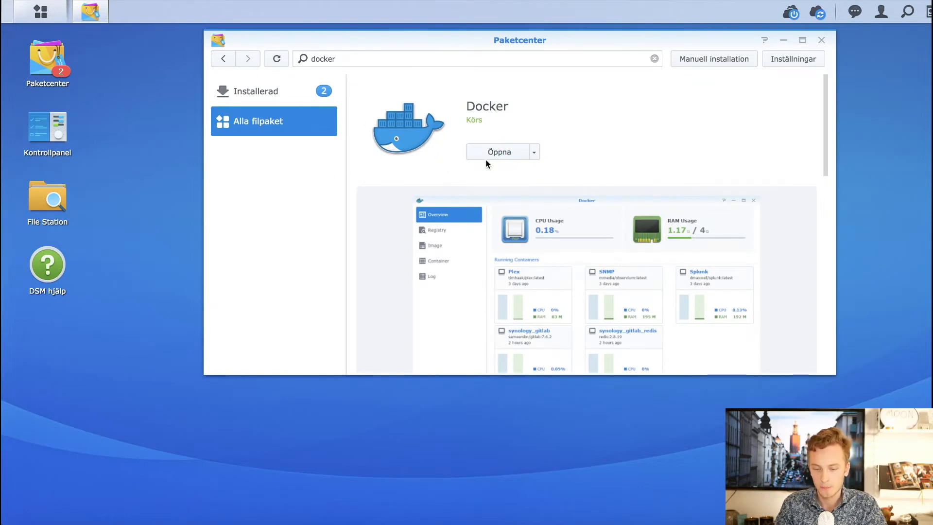
pyautogui.moveTo(395, 138)
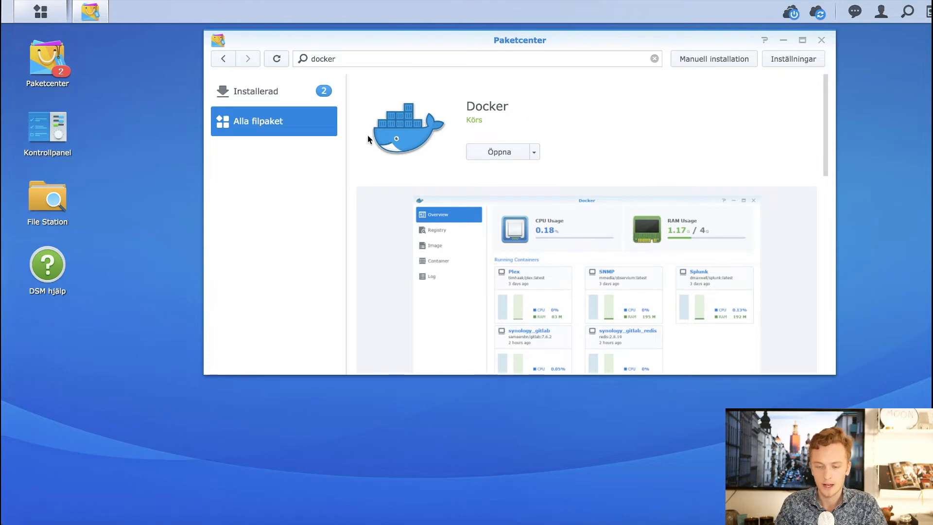
pyautogui.moveTo(787, 100)
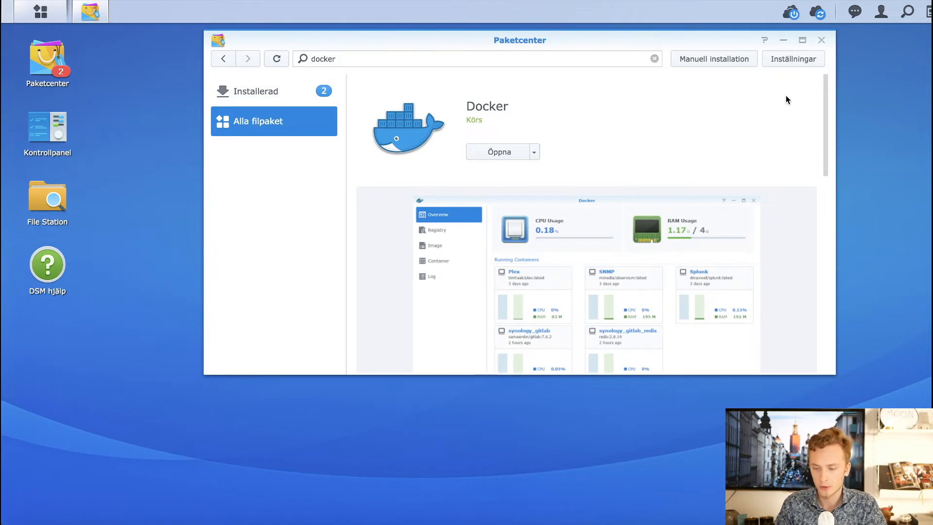
# - Launch Docker from its package page to show the running bitcoind container
pyautogui.click(39, 11)
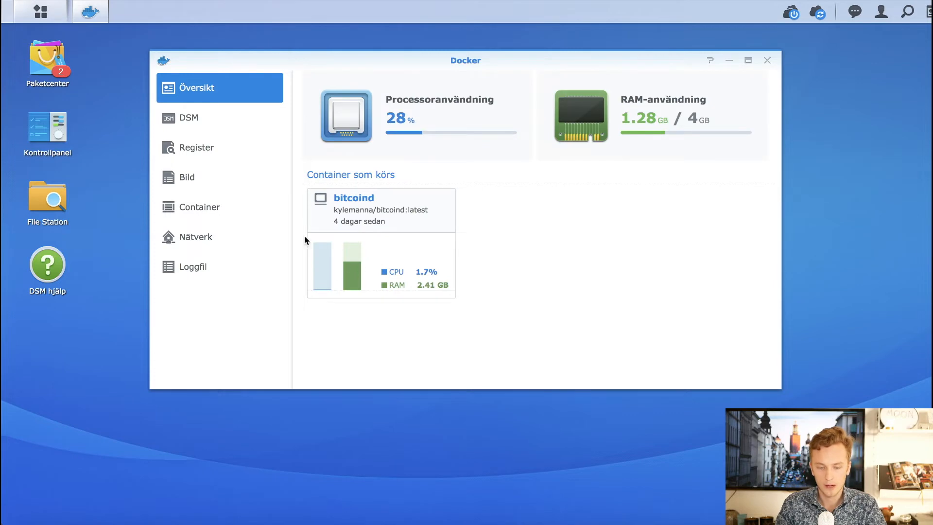
pyautogui.moveTo(419, 249)
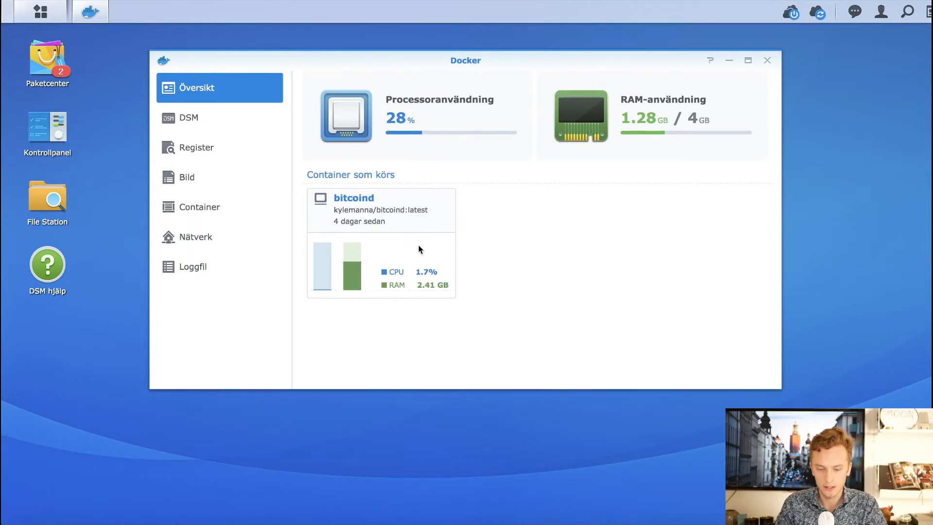
pyautogui.moveTo(223, 147)
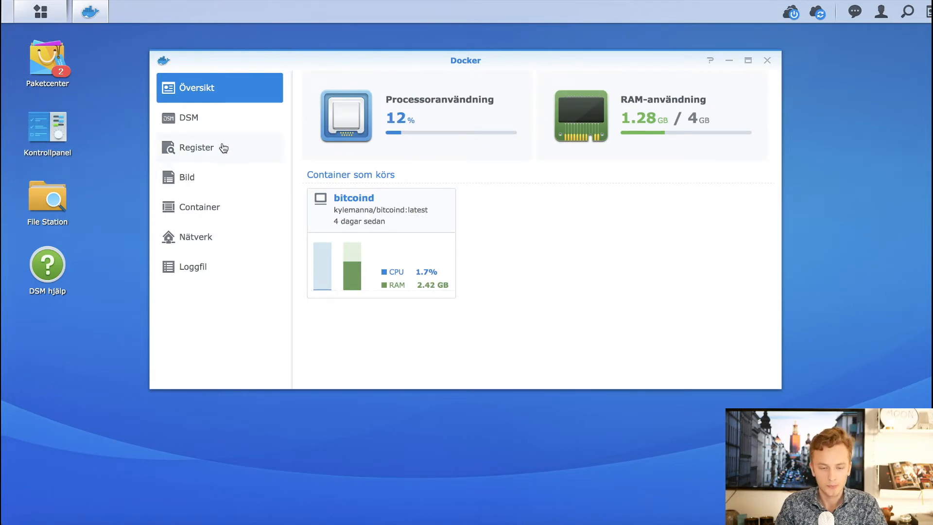
# - Search the Docker Register for 'bitcoin' images
pyautogui.click(196, 147)
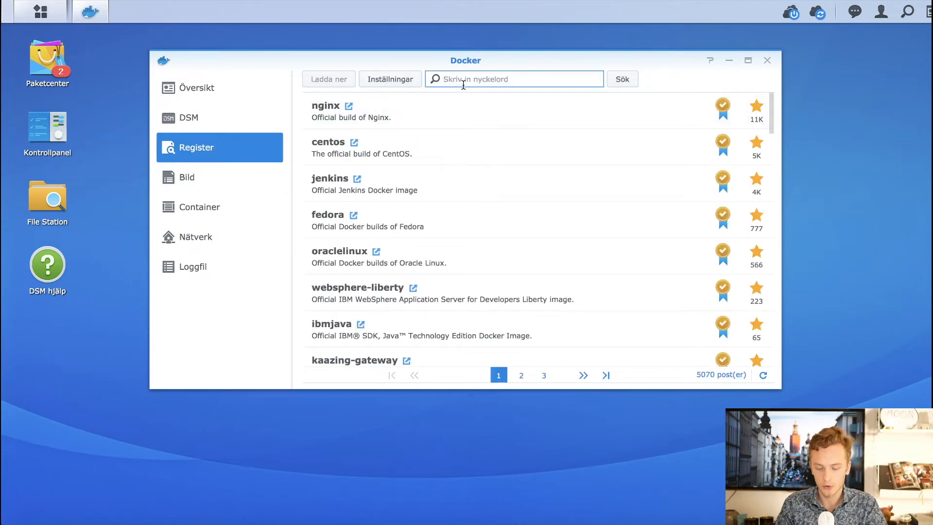
pyautogui.write('bitcoin')
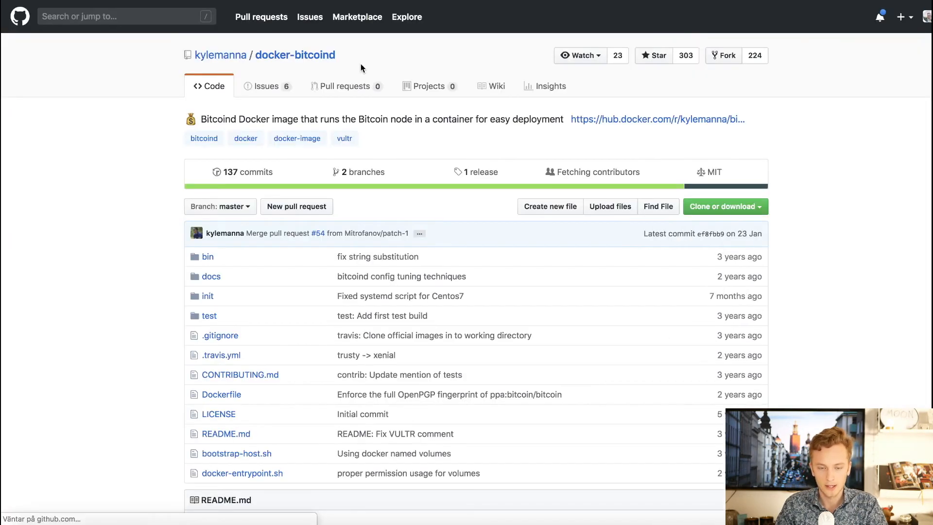
# - Skim the kylemanna/docker-bitcoind README to Quick Start, then follow its hub.docker.com link
pyautogui.scroll(-3)
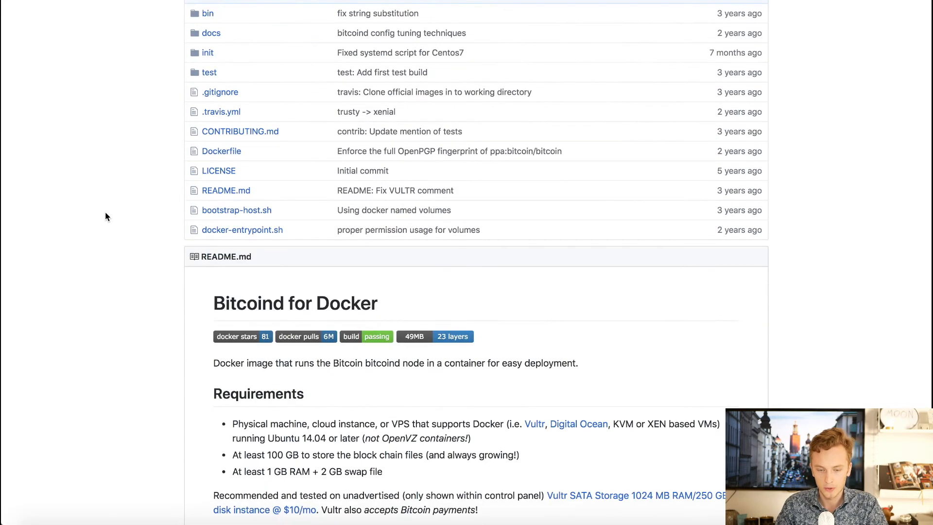
pyautogui.scroll(-3)
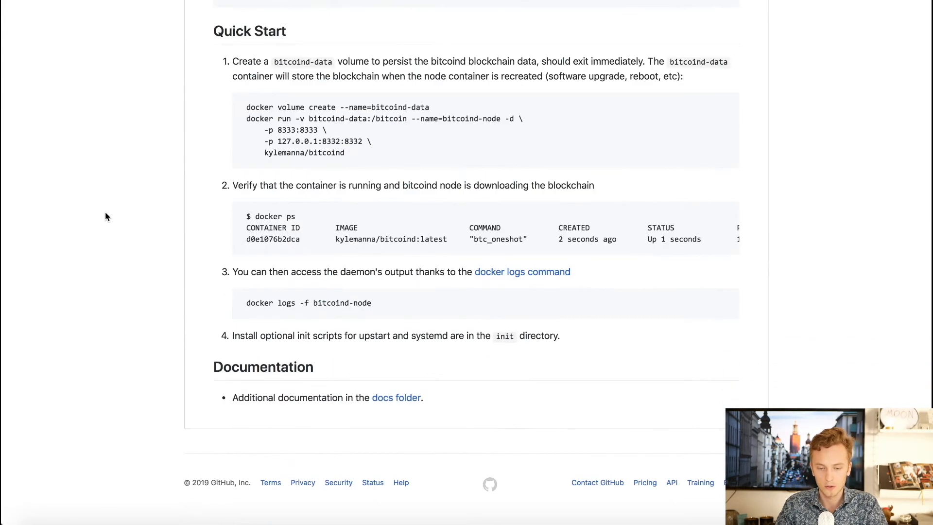
pyautogui.scroll(3)
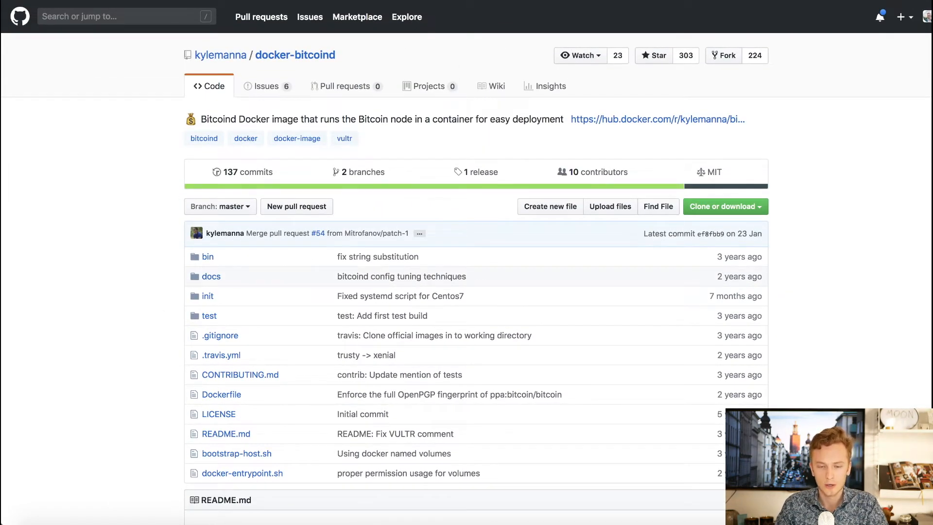
pyautogui.click(656, 119)
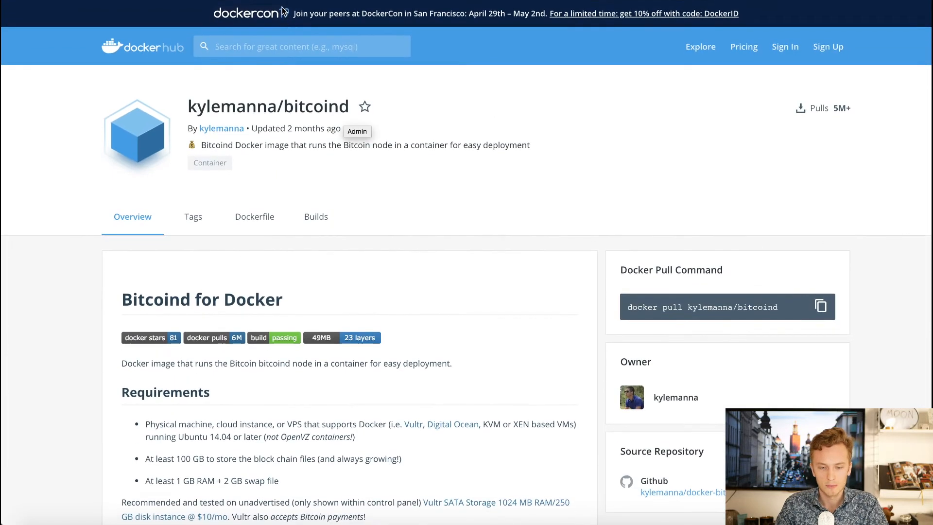
pyautogui.moveTo(248, 138)
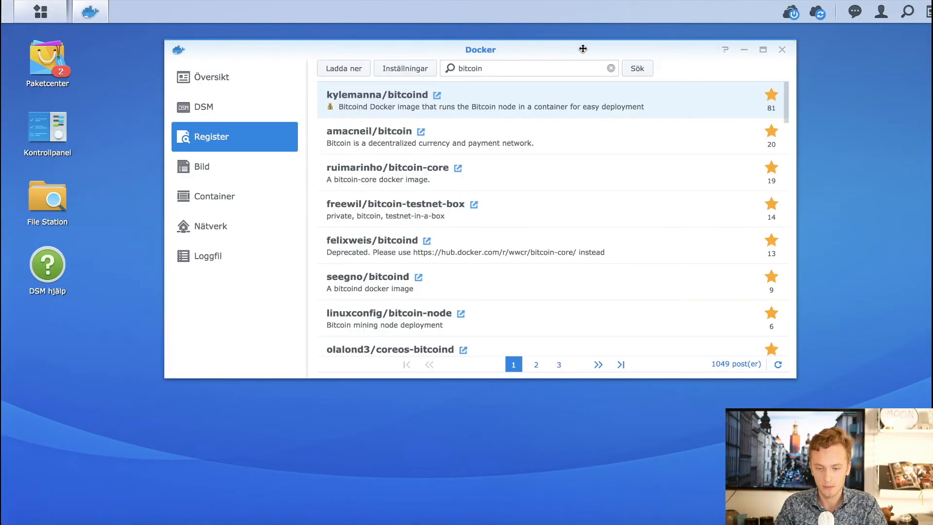
pyautogui.moveTo(386, 96)
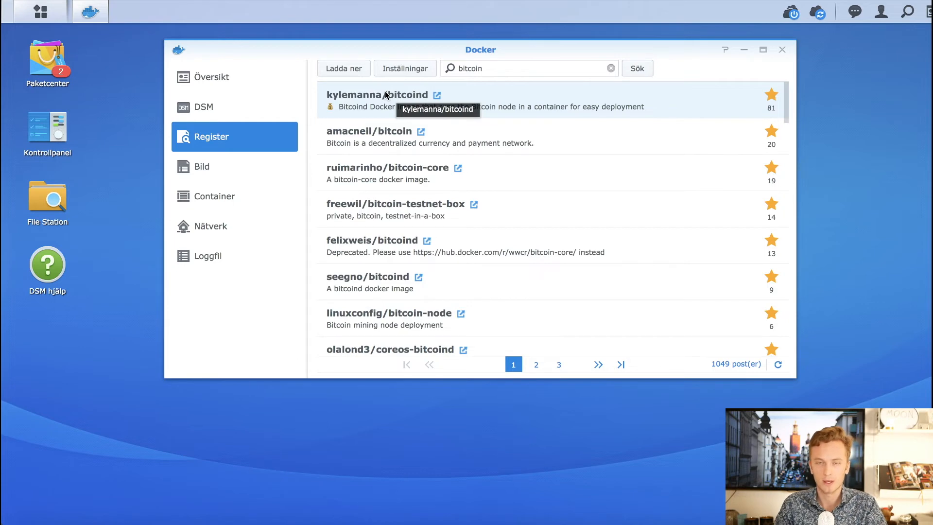
pyautogui.moveTo(324, 64)
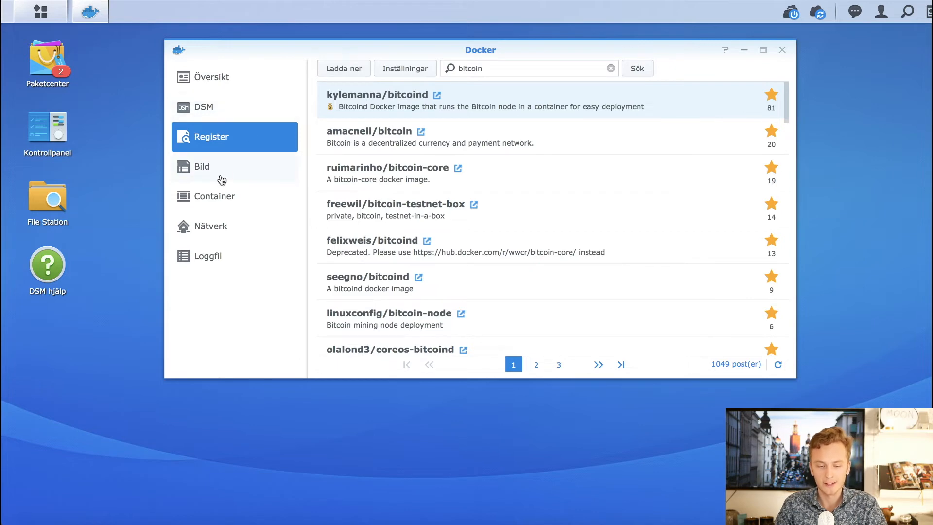
# - Look at the downloaded images, then show the container list with bitcoind running
pyautogui.click(202, 167)
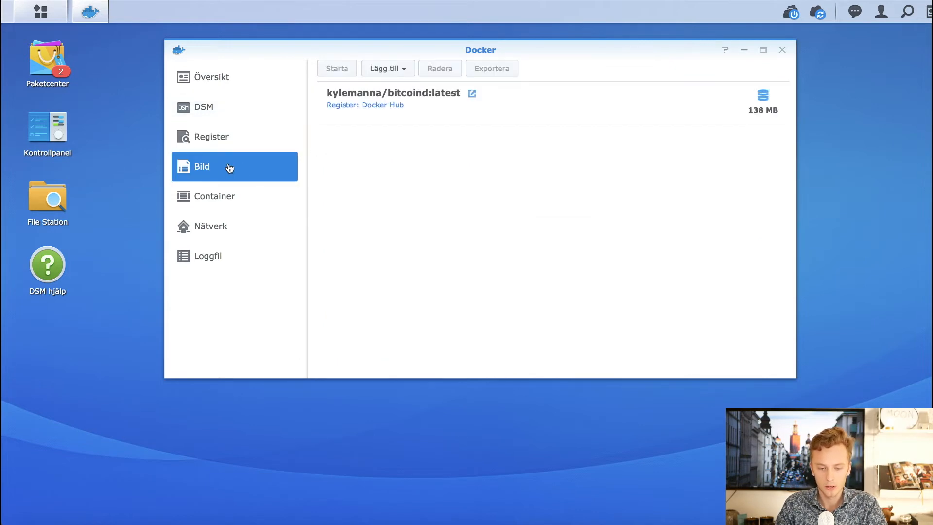
pyautogui.moveTo(300, 167)
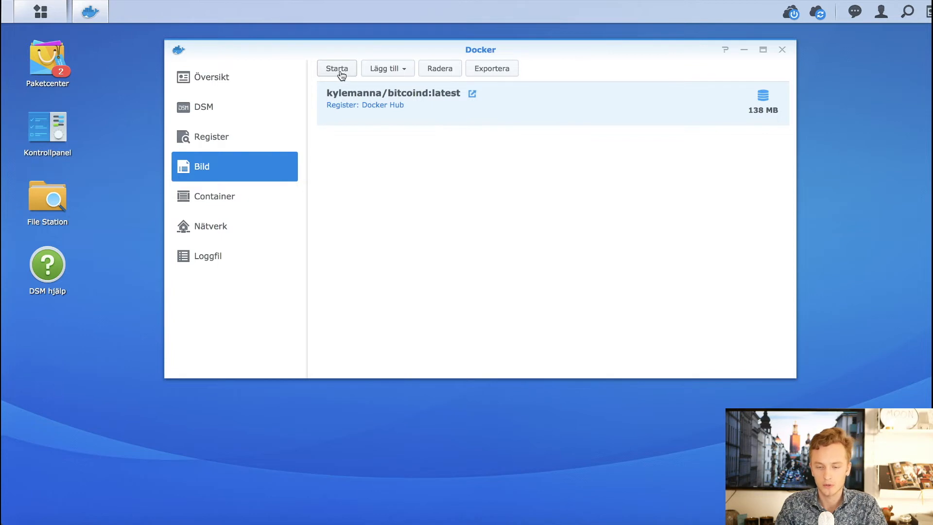
pyautogui.moveTo(419, 111)
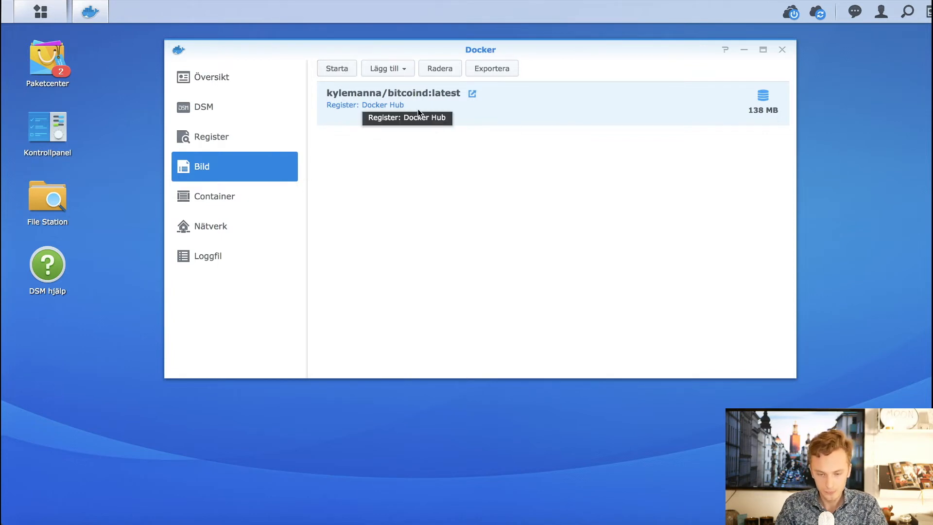
pyautogui.moveTo(238, 200)
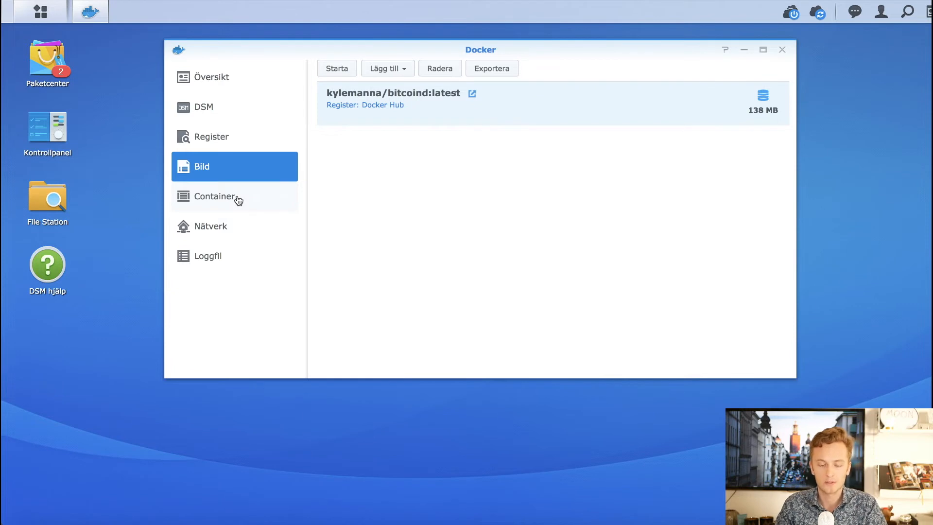
pyautogui.click(216, 196)
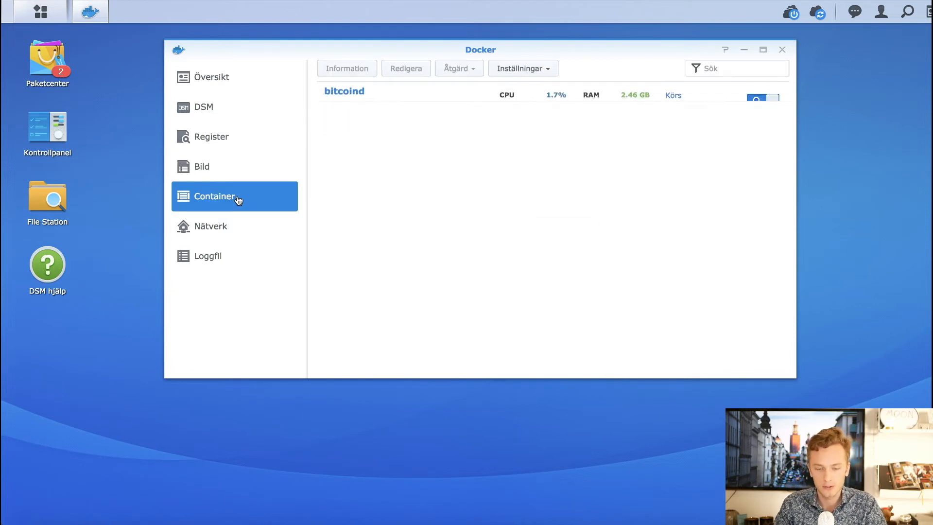
# - Select the running bitcoind container built from kylemanna/bitcoind:latest
pyautogui.click(357, 95)
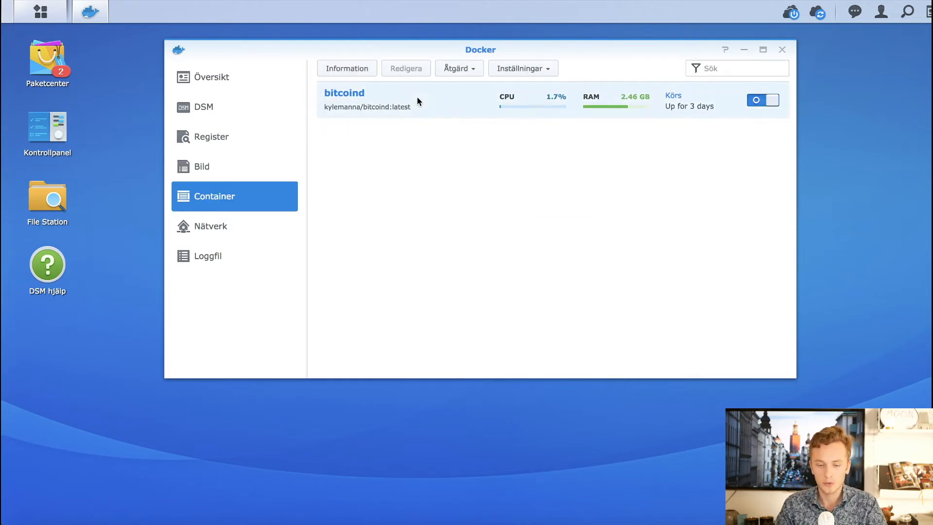
pyautogui.moveTo(374, 133)
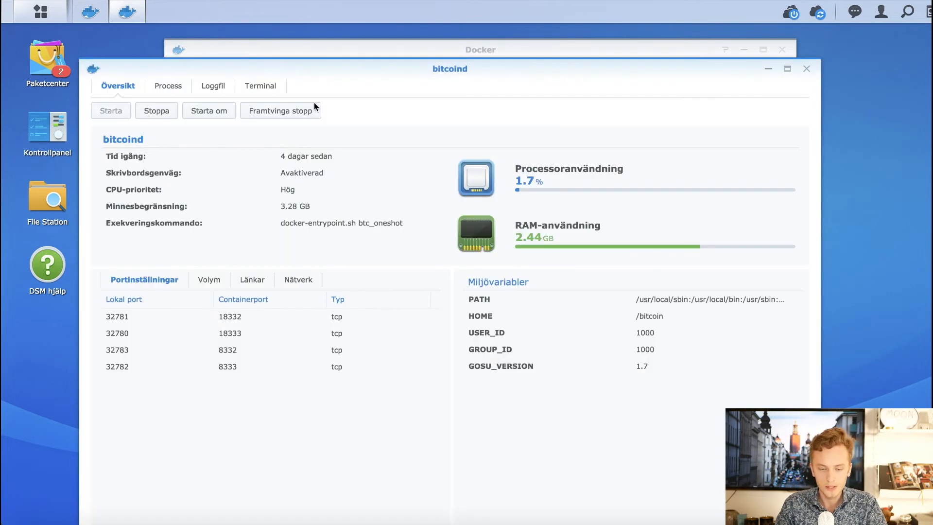
pyautogui.moveTo(499, 182)
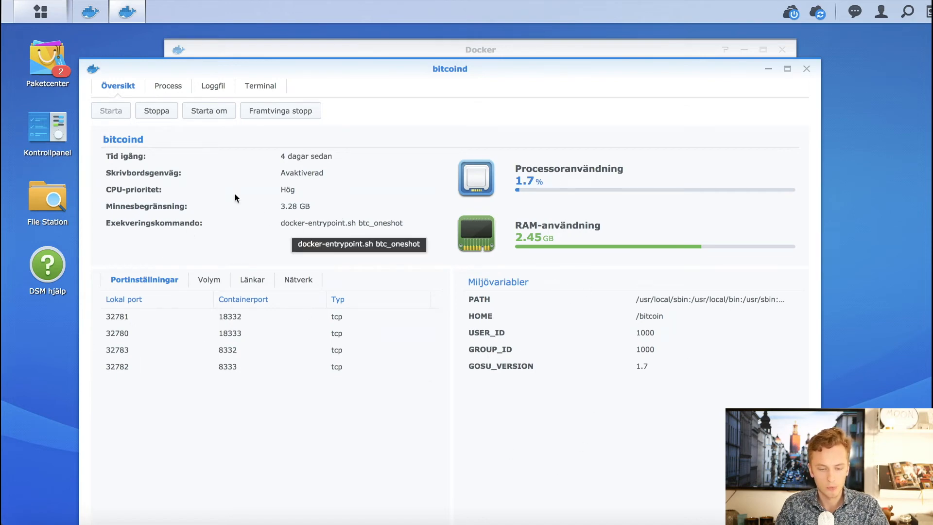
# - Switch between Loggfil and Terminal to view bitcoind syncing at block 505994, 77%
pyautogui.click(211, 86)
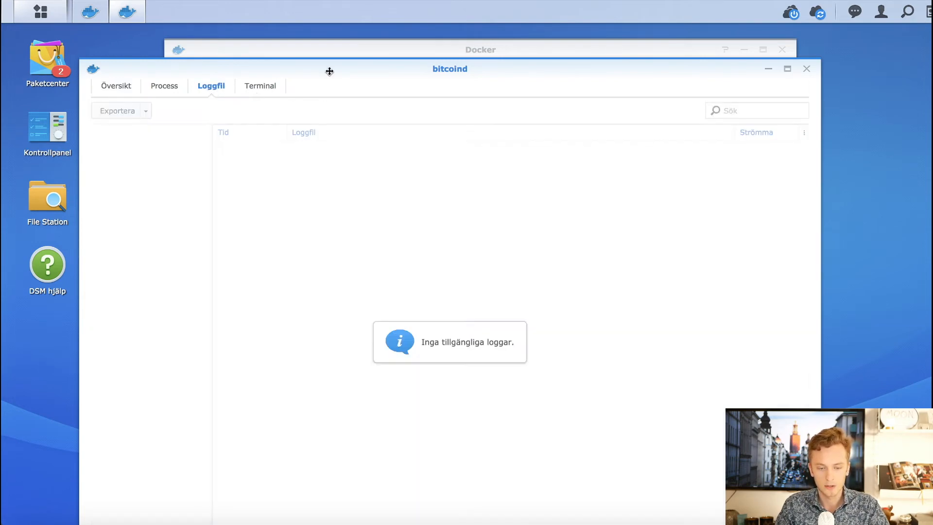
pyautogui.click(259, 85)
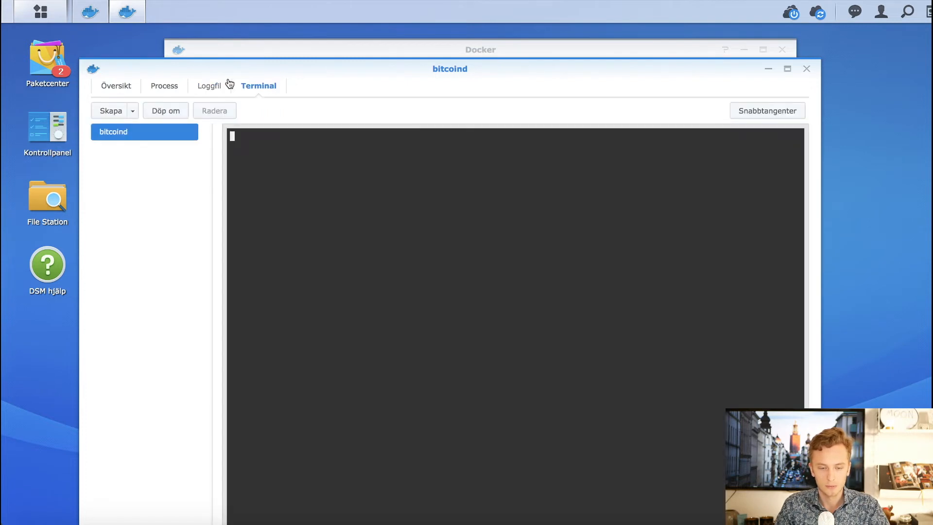
pyautogui.click(209, 86)
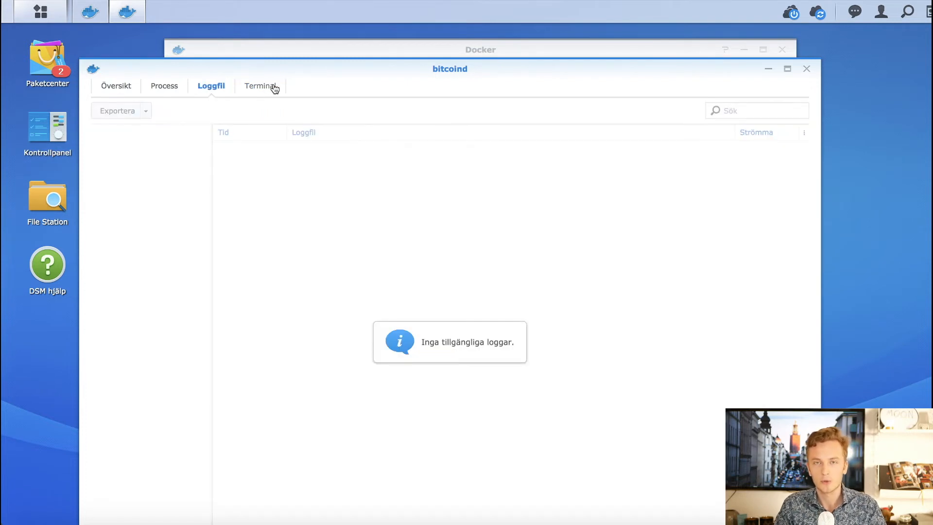
pyautogui.click(258, 86)
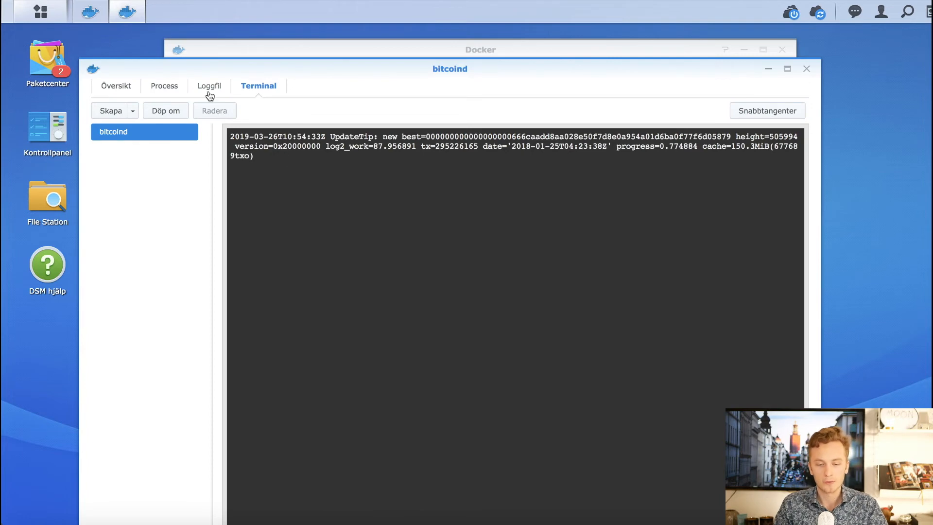
pyautogui.moveTo(232, 95)
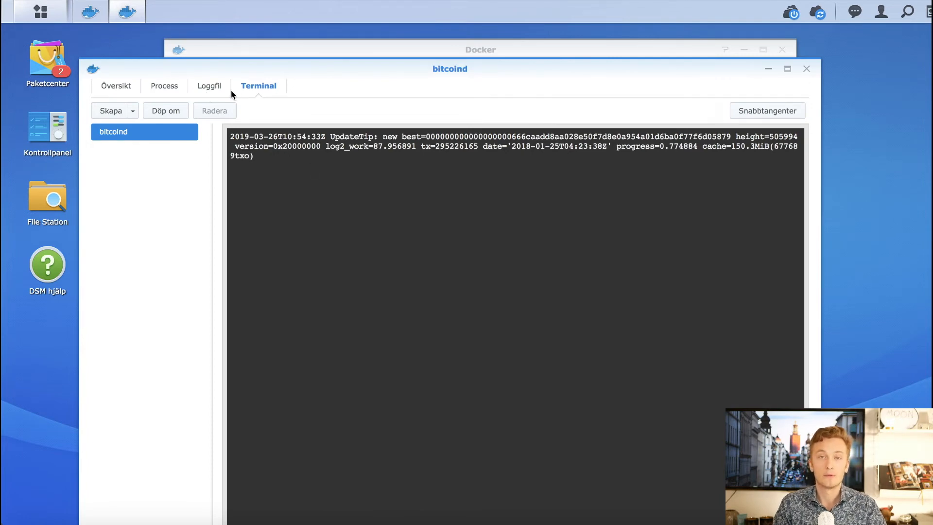
pyautogui.moveTo(185, 96)
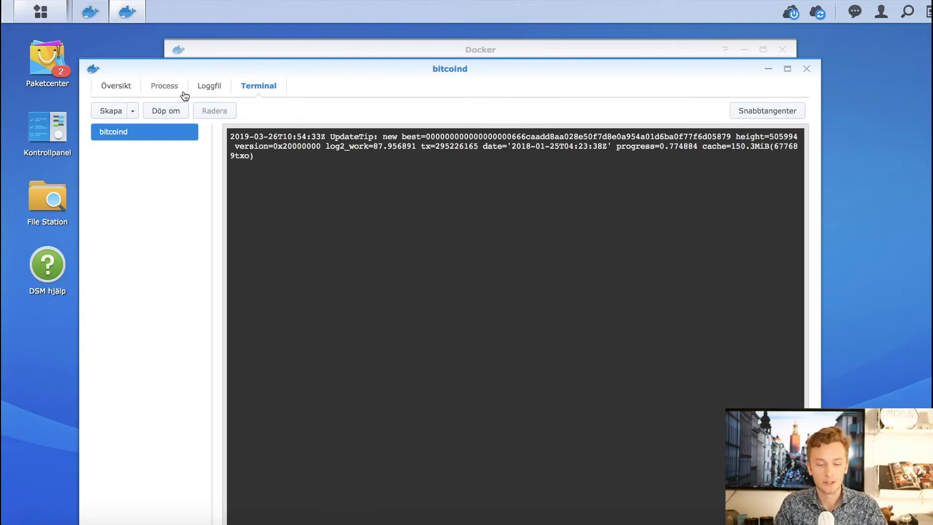
pyautogui.moveTo(273, 97)
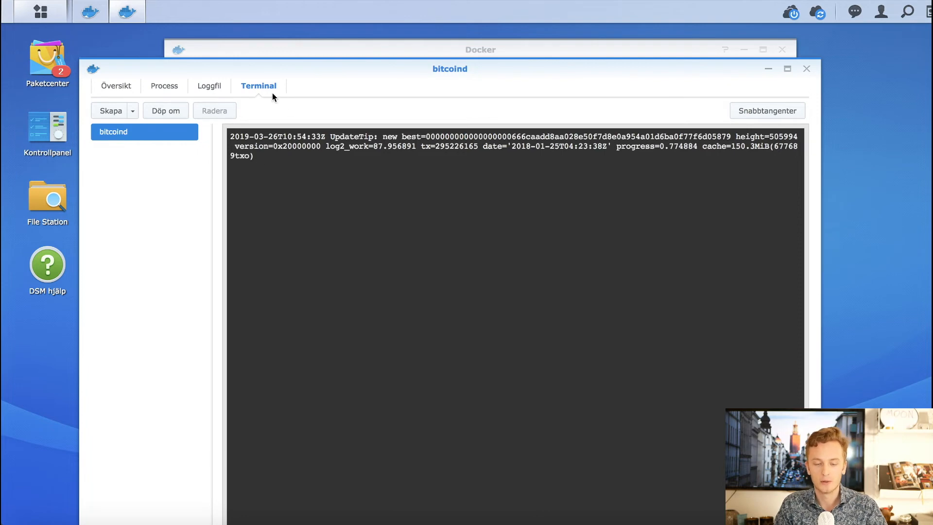
pyautogui.moveTo(260, 158)
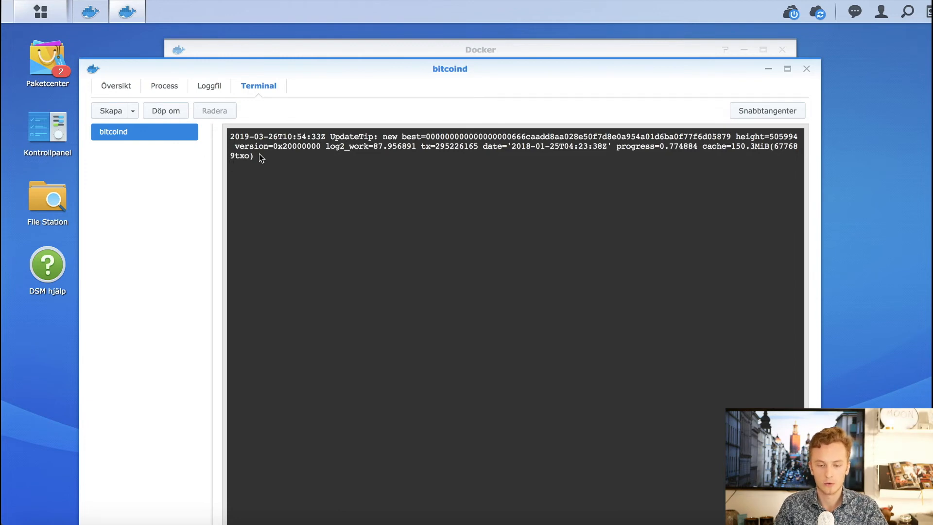
pyautogui.moveTo(458, 182)
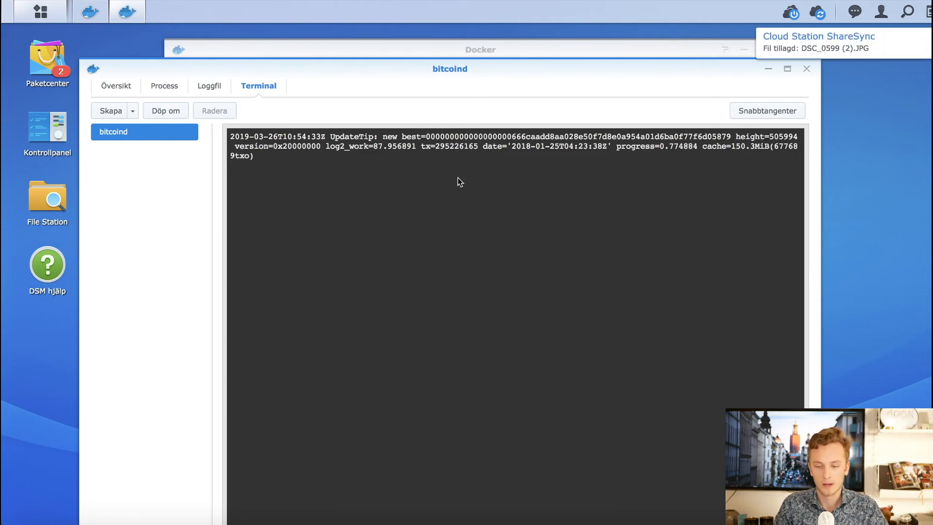
pyautogui.moveTo(595, 83)
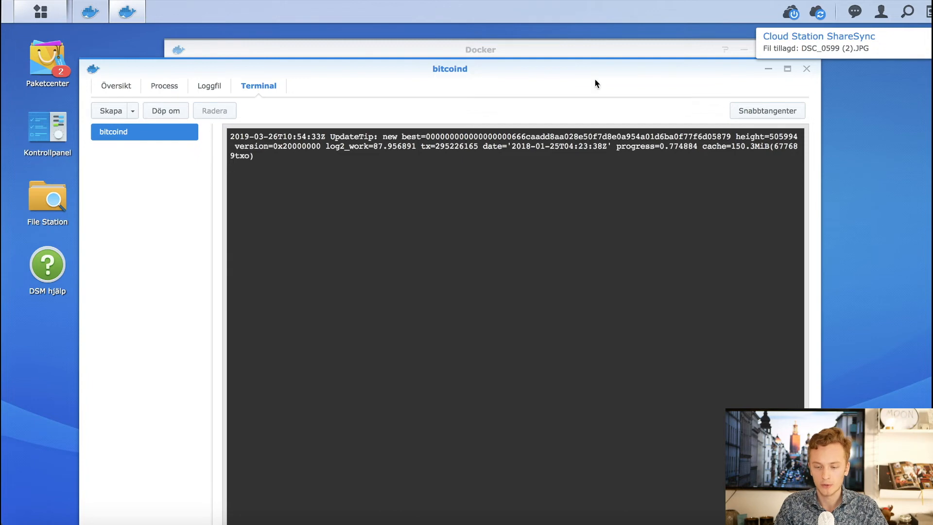
pyautogui.doubleClick(655, 146)
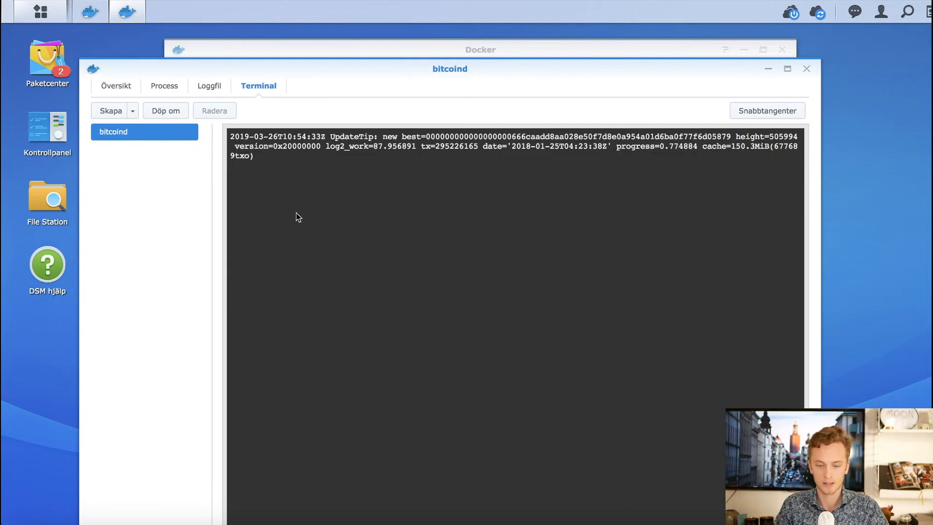
pyautogui.moveTo(291, 220)
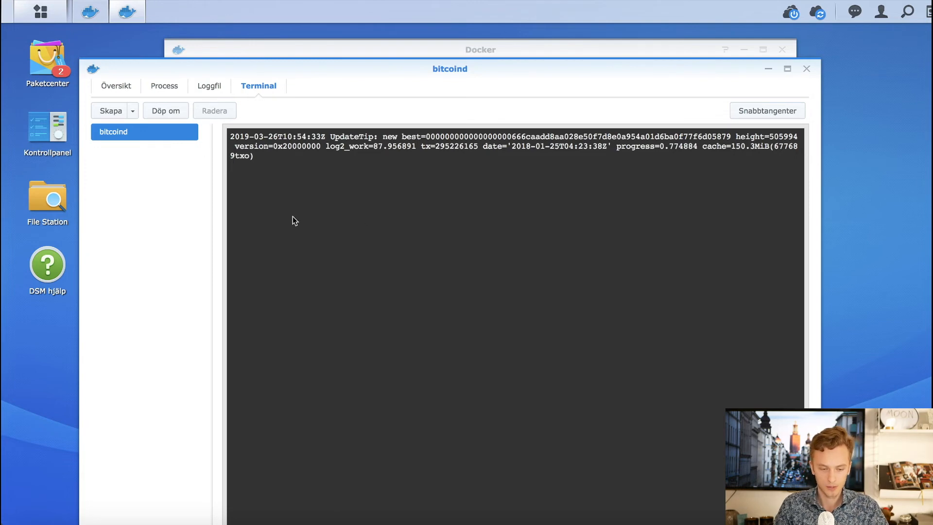
# - Create a bash terminal session in bitcoind, then return to the bitcoind output
pyautogui.click(111, 111)
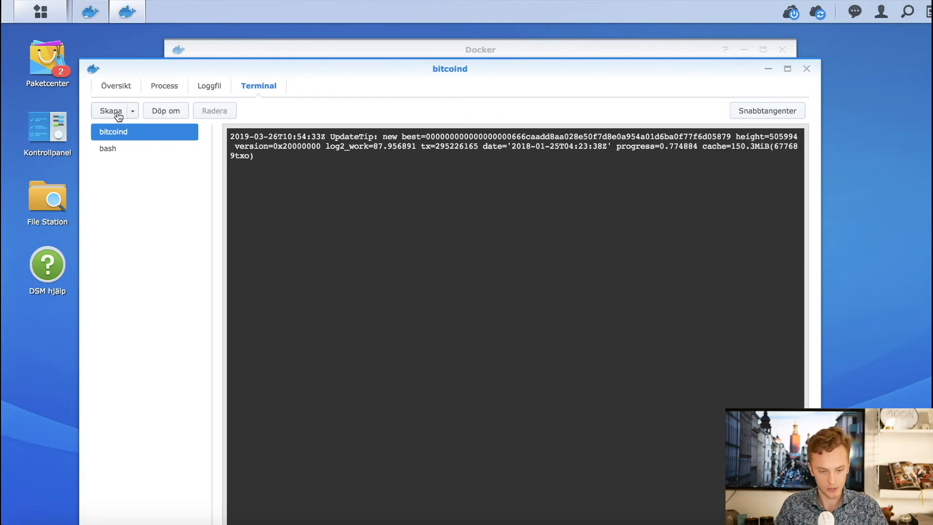
pyautogui.click(108, 148)
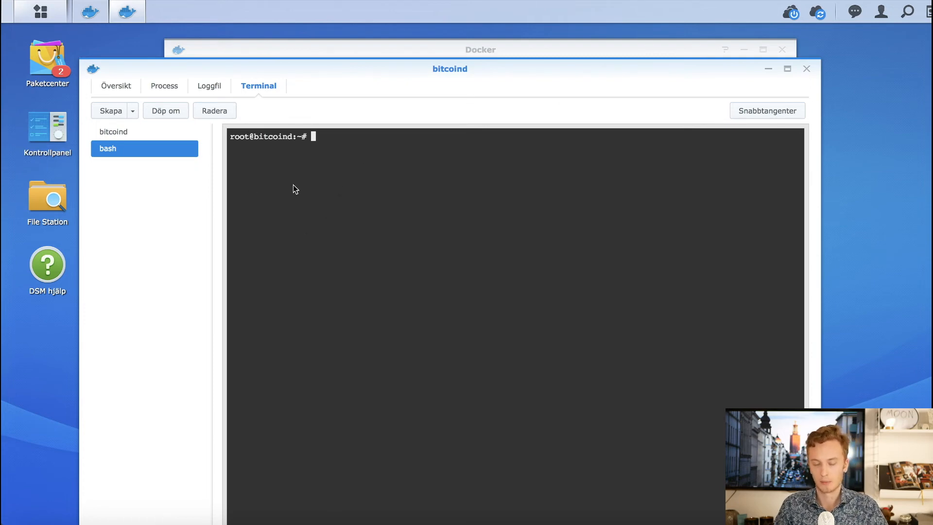
pyautogui.moveTo(132, 162)
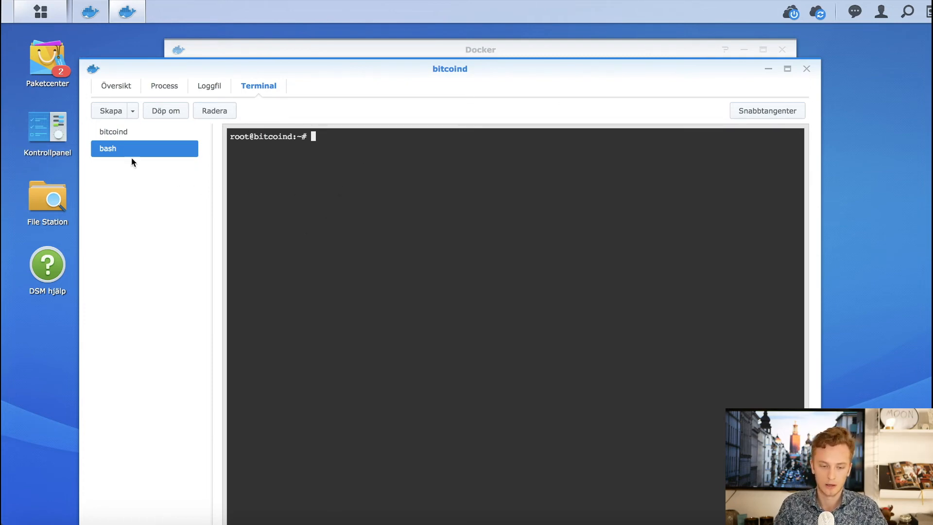
pyautogui.moveTo(114, 131)
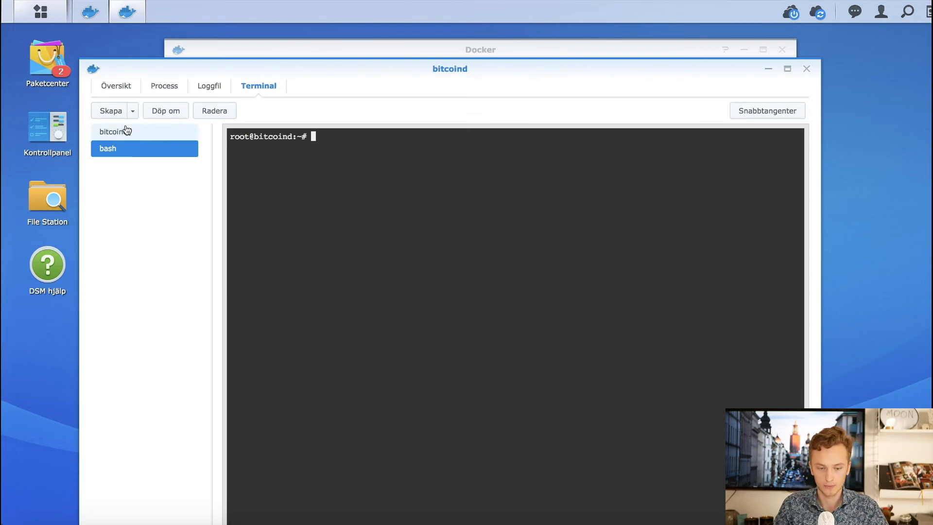
pyautogui.click(114, 132)
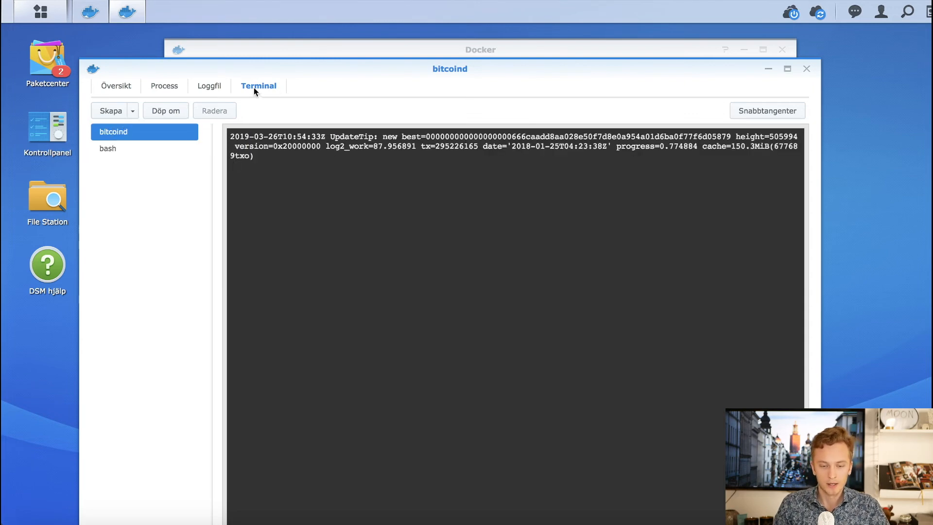
# - Close the bitcoind container window, confirming Ja to close all terminals
pyautogui.click(806, 69)
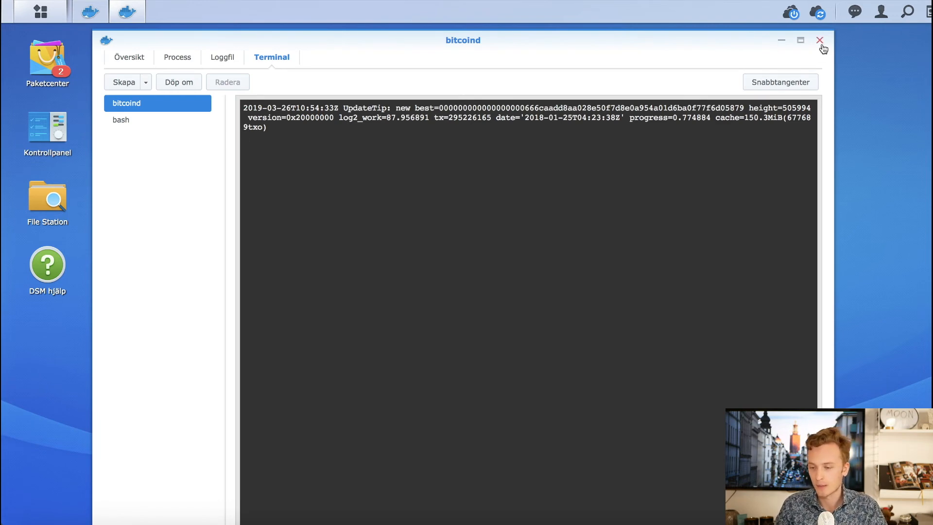
pyautogui.click(820, 39)
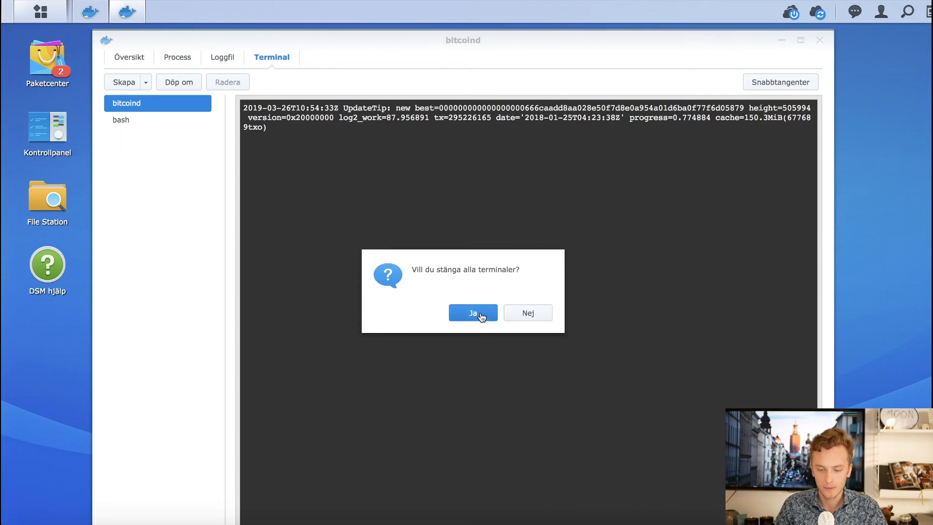
pyautogui.click(472, 313)
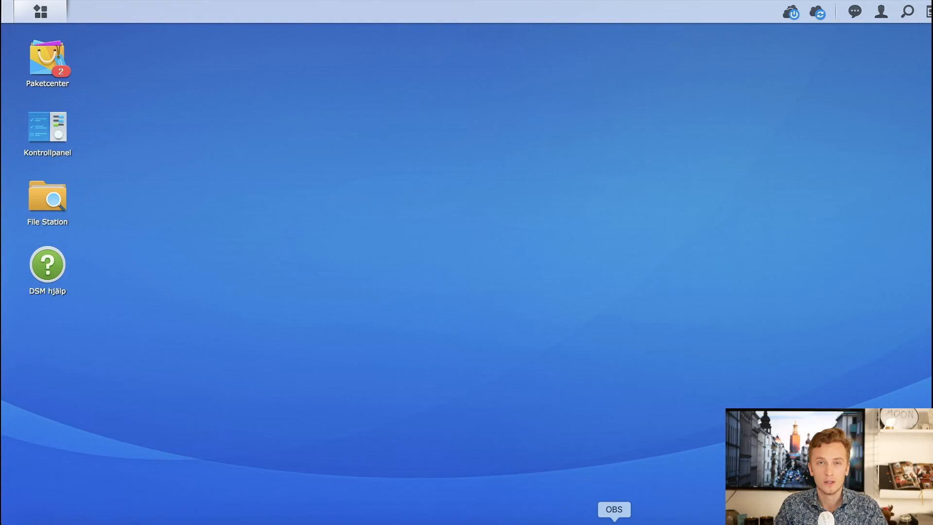
pyautogui.click(613, 509)
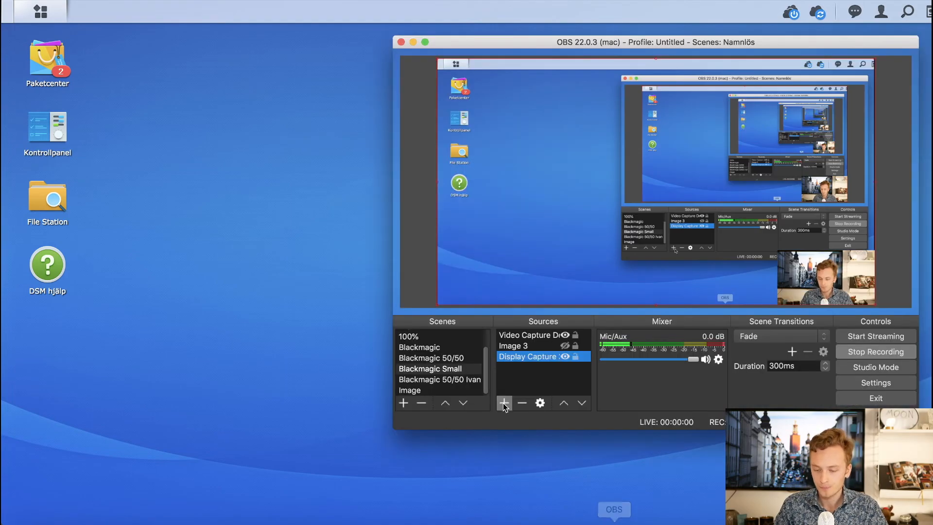